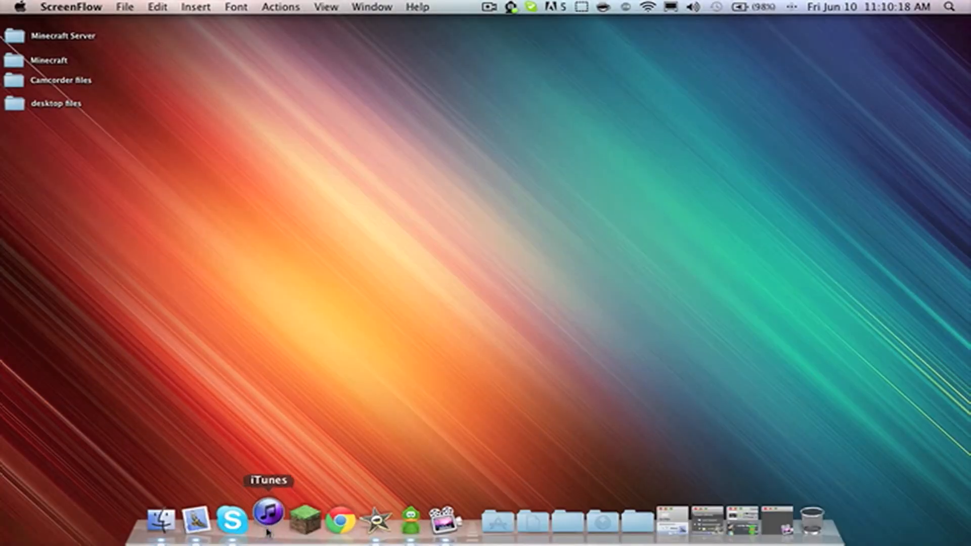
- Launch iTunes from the Dock to show the Music library
left_click(268, 522)
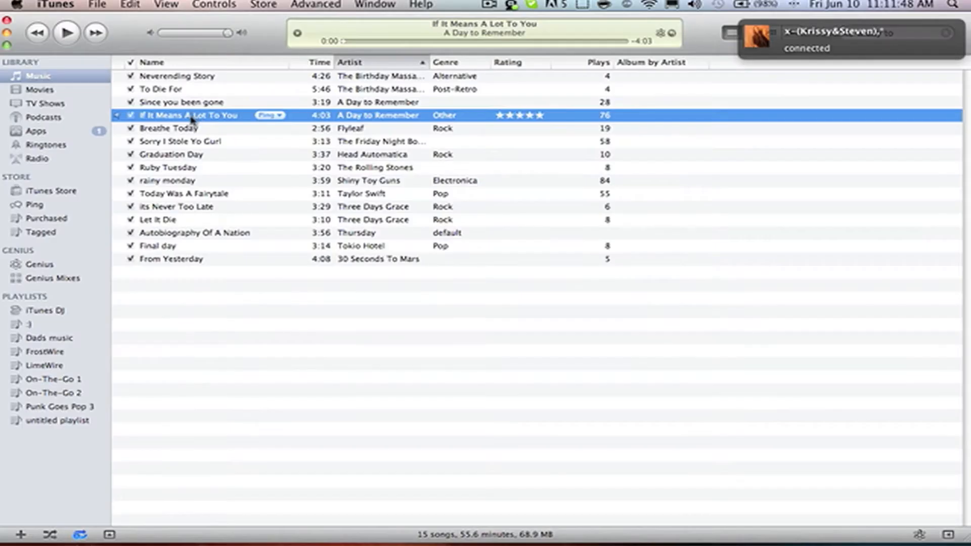
- Open Get Info for 'If It Means A Lot To You' from its context menu
right_click(189, 115)
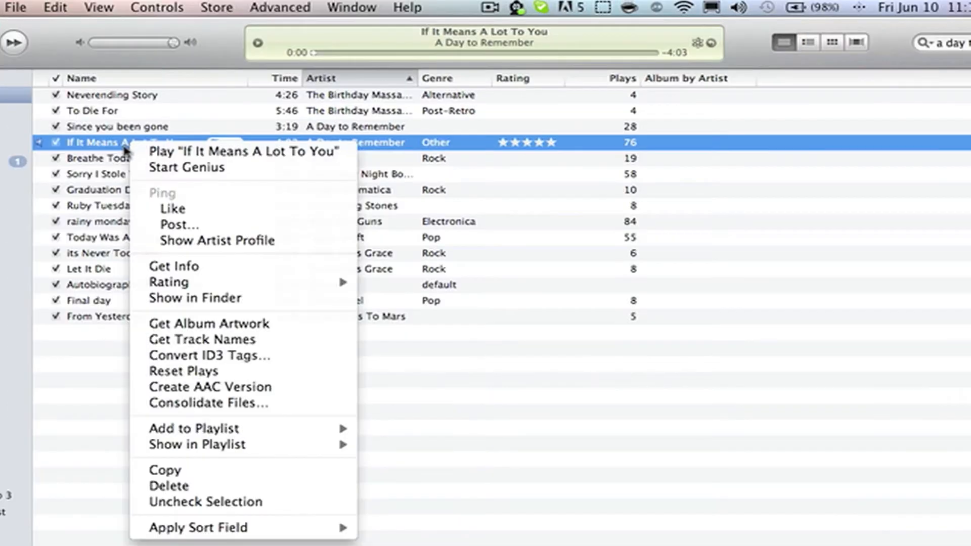
mouse_move(192, 268)
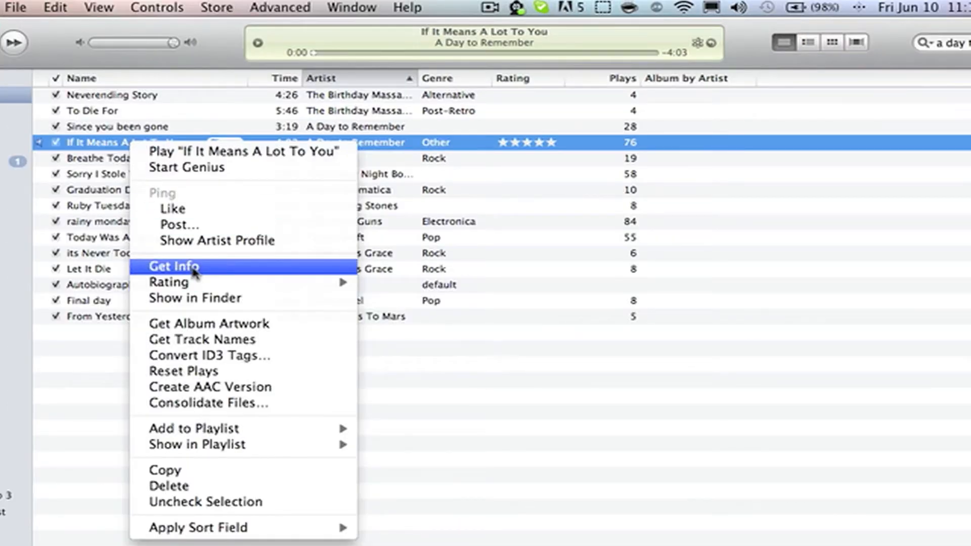
left_click(174, 266)
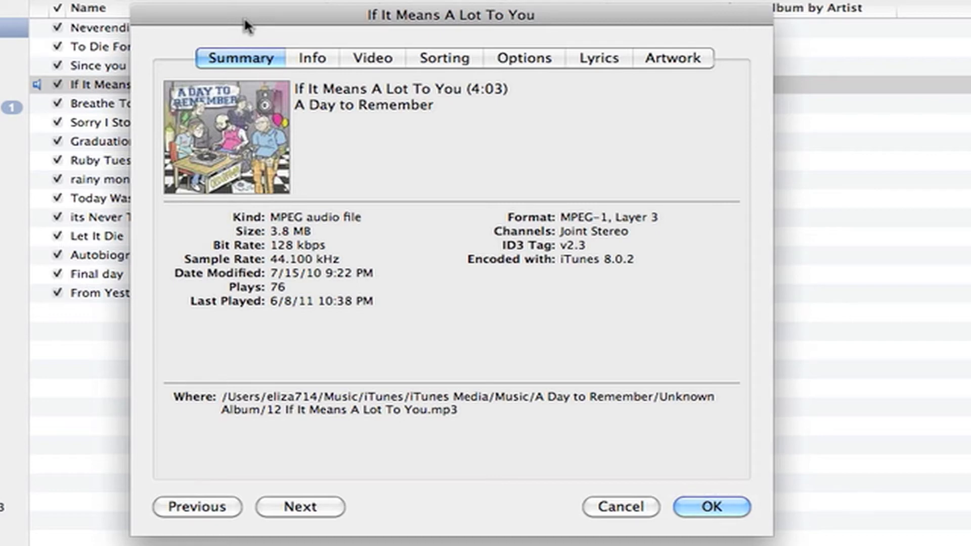
mouse_move(581, 38)
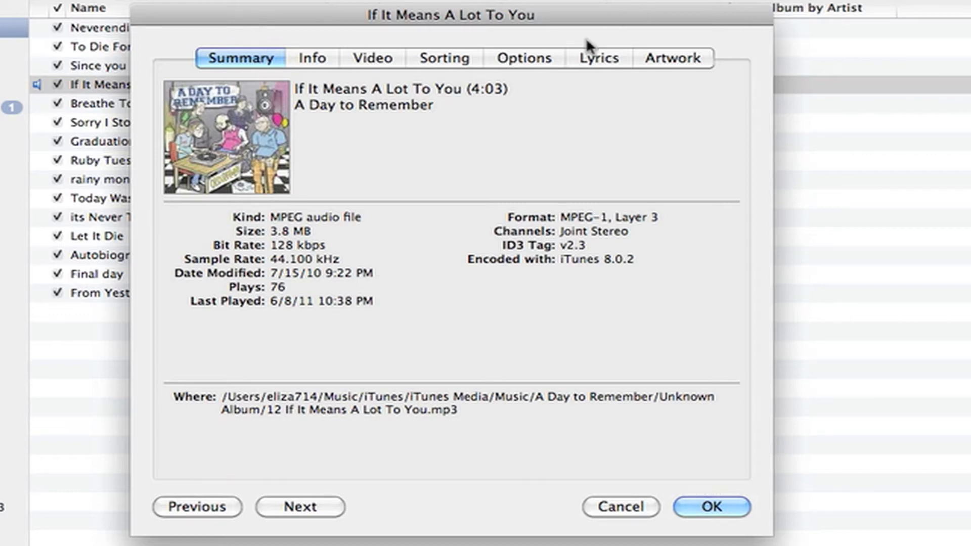
- Switch to the Lyrics tab and place the cursor in the empty lyrics box
left_click(597, 58)
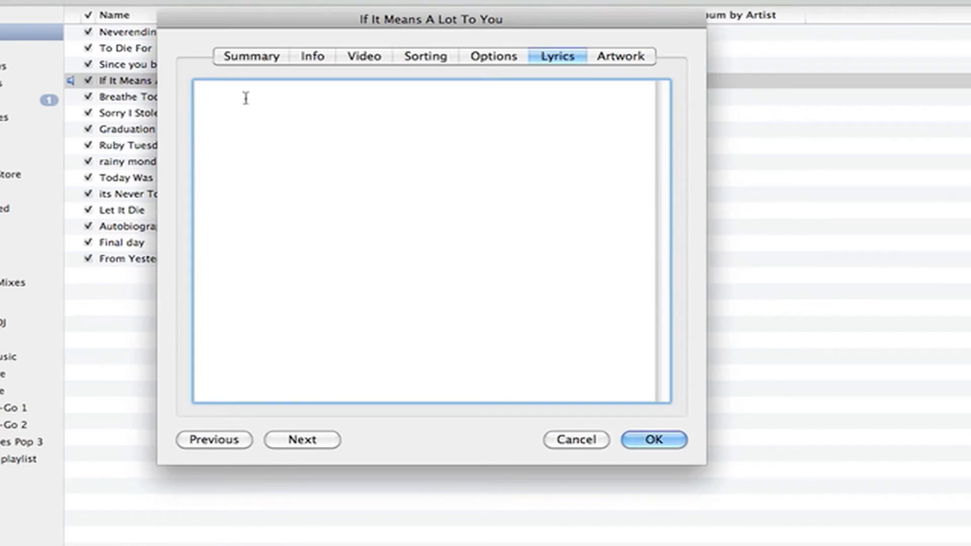
left_click(246, 100)
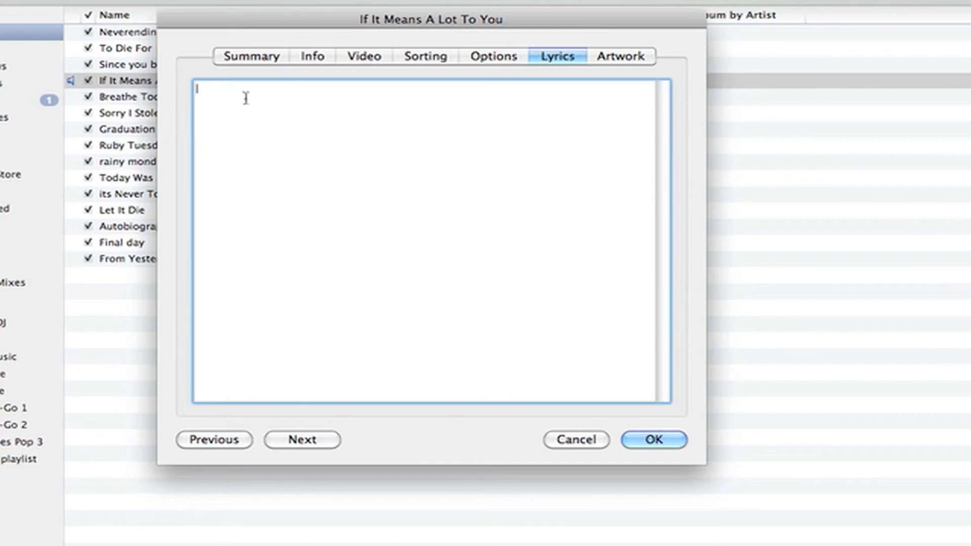
key("cmd+v")
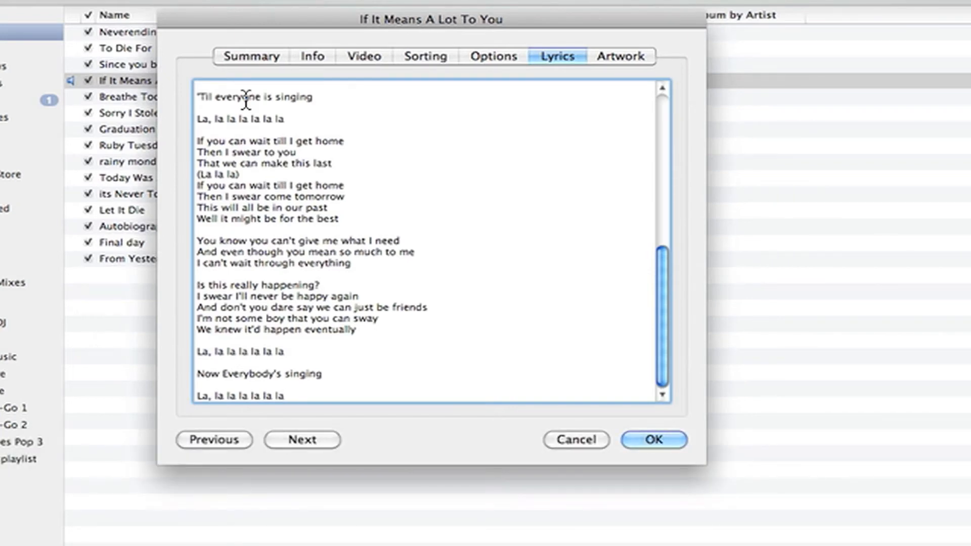
mouse_move(448, 346)
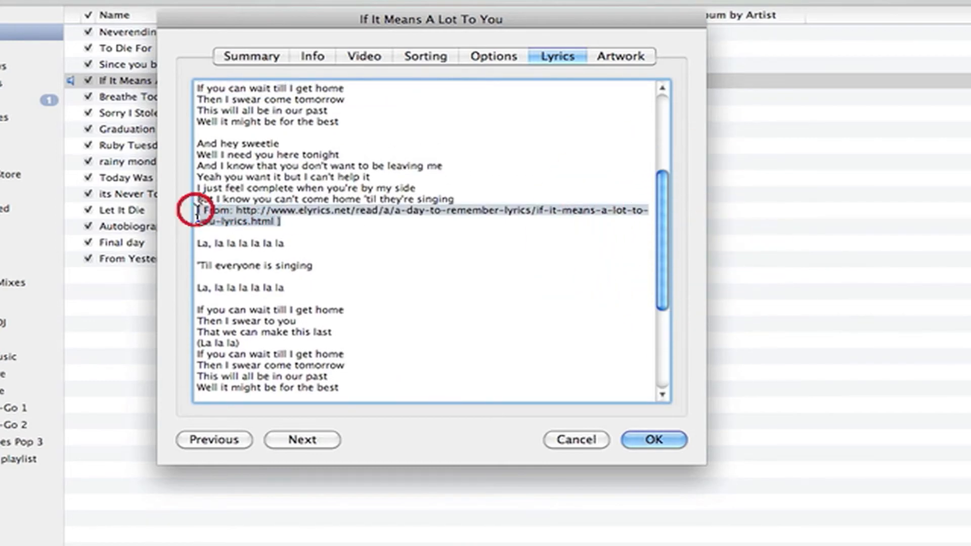
key("Delete")
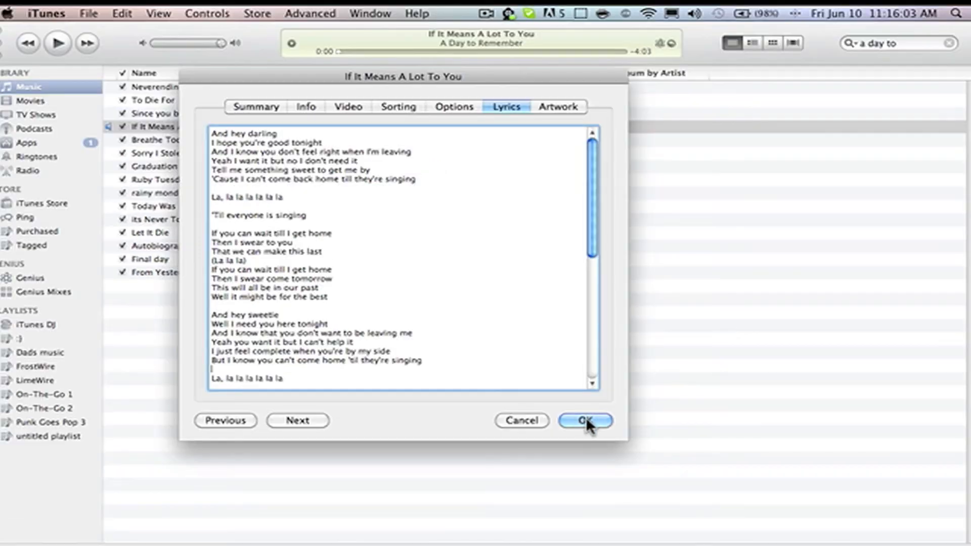
- Confirm the Get Info window with OK to save the lyrics
left_click(587, 419)
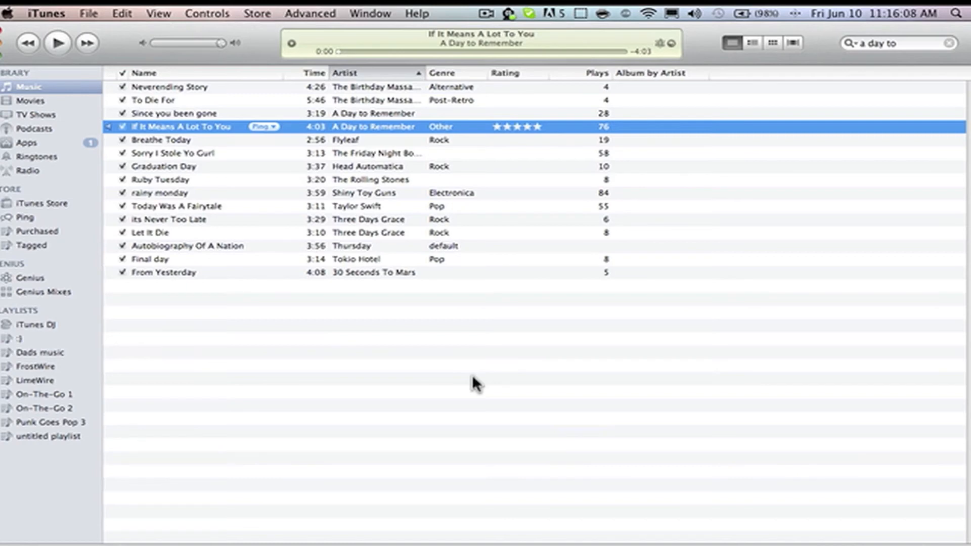
mouse_move(475, 309)
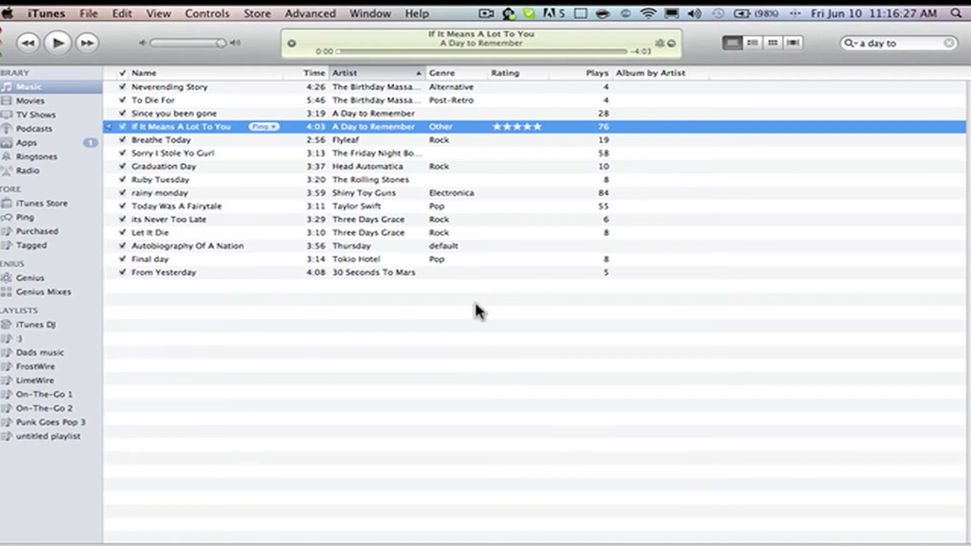